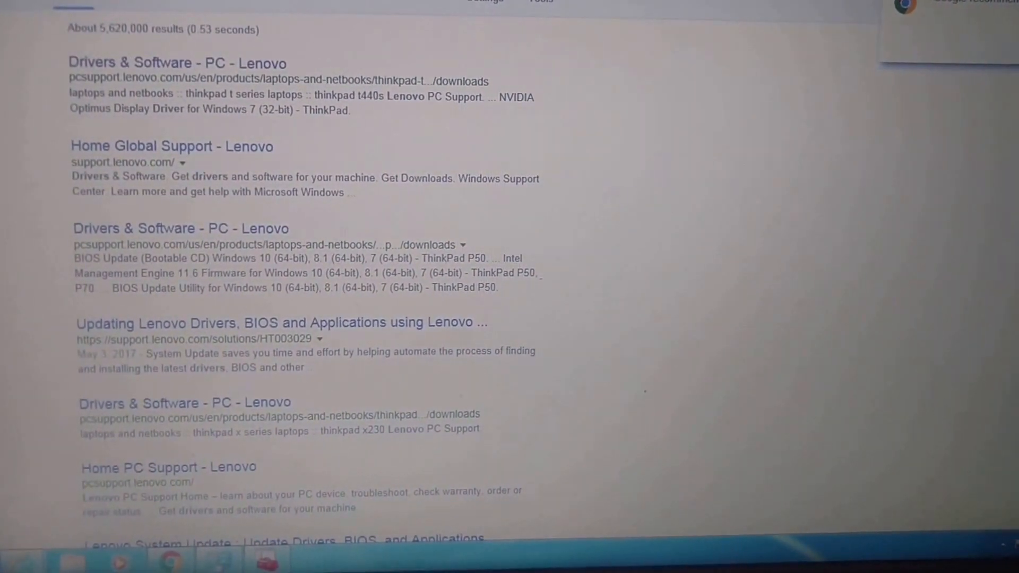
Scroll the 'lenovo drivers' Google results to reach the Lenovo T440p Drivers & Software link
{"action": "scroll", "scroll_direction": "up", "scroll_amount": 3}
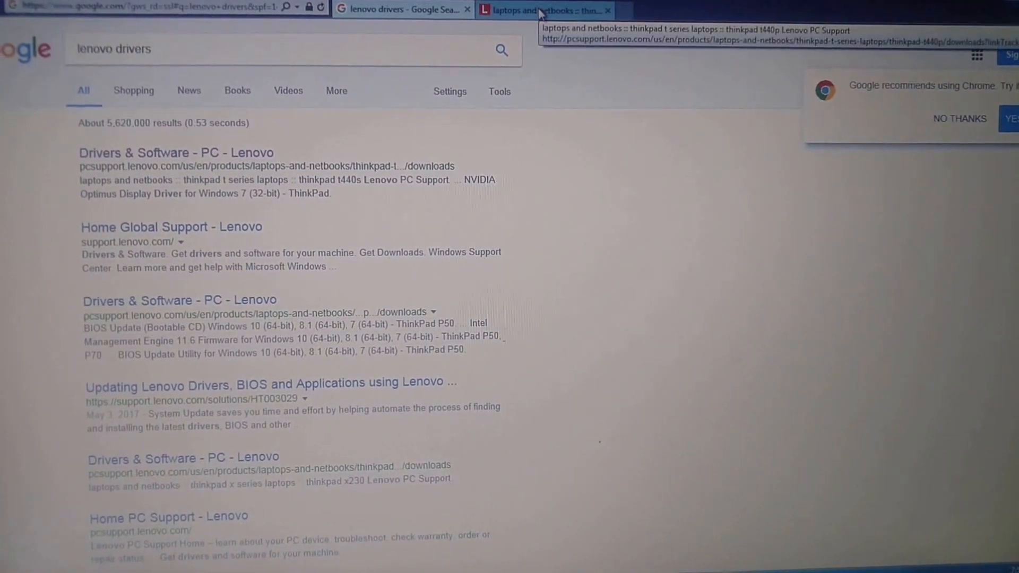
Switch to the Lenovo T440p support tab to filter for Wireless LAN and Windows 7 (32-bit)
{"action": "left_click", "coordinate": [547, 11]}
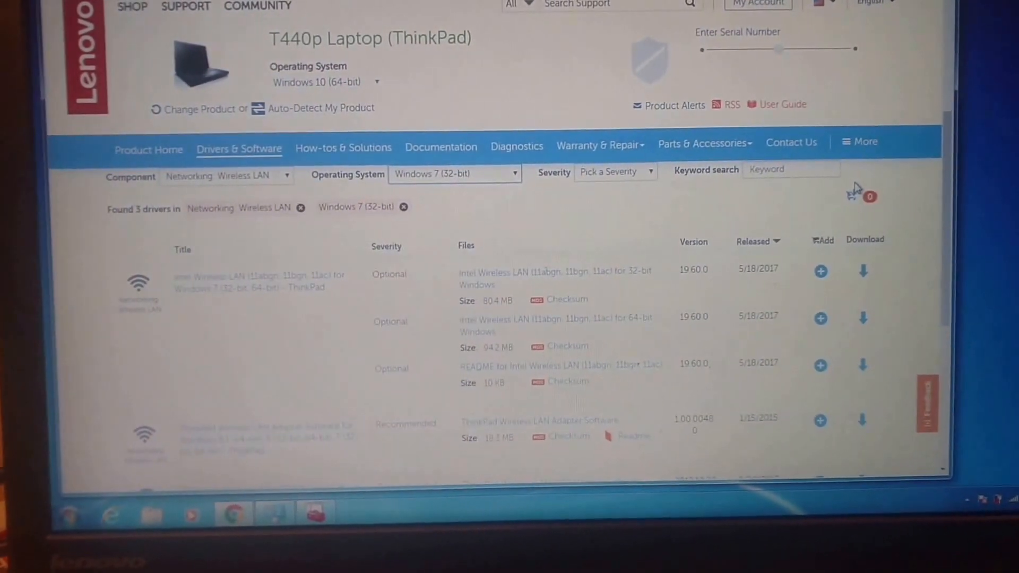
{"action": "scroll", "scroll_direction": "down", "scroll_amount": 3}
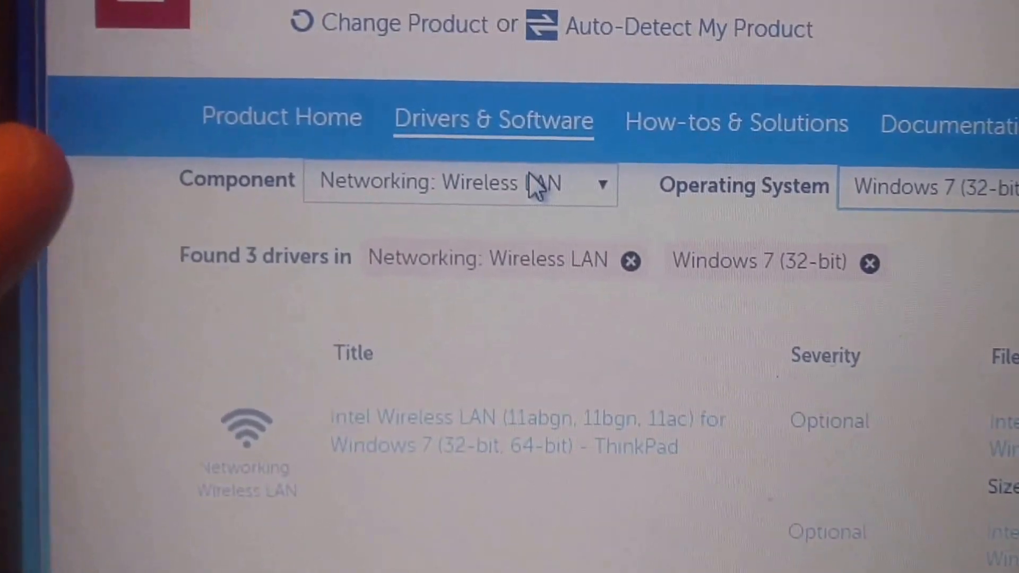
{"action": "scroll", "scroll_direction": "up", "scroll_amount": 3}
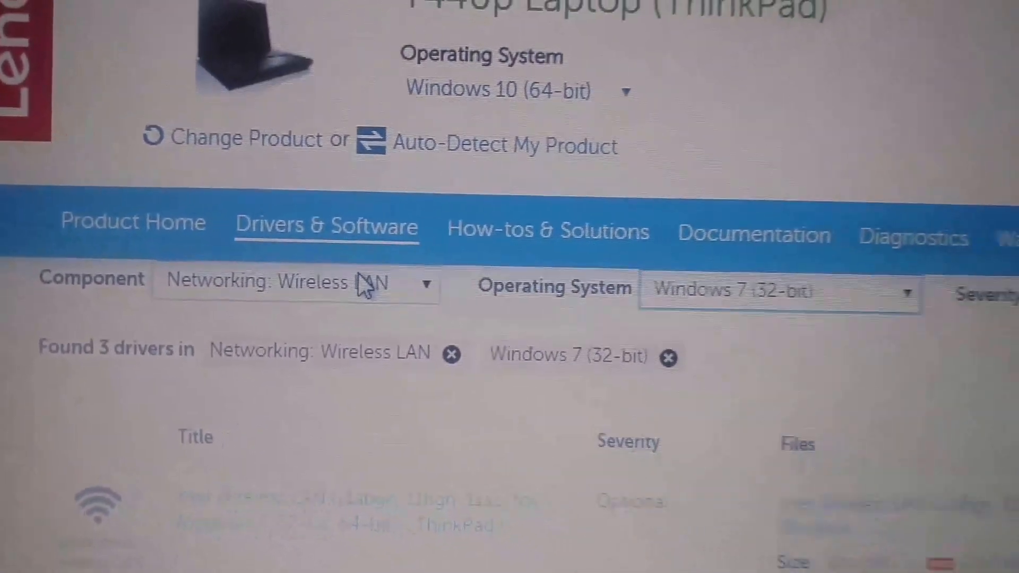
{"action": "scroll", "scroll_direction": "down", "scroll_amount": 3}
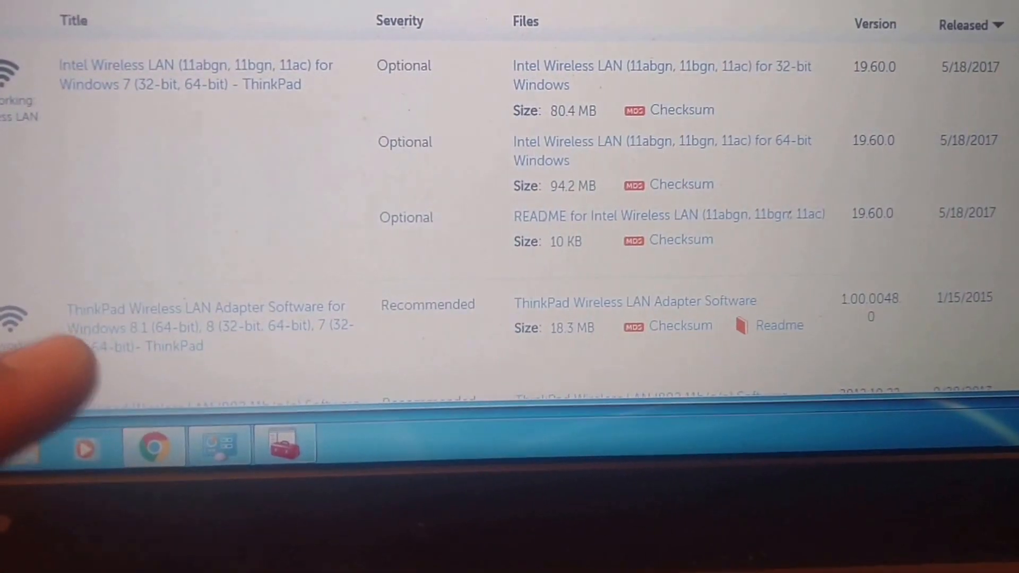
{"action": "scroll", "scroll_direction": "up", "scroll_amount": 3}
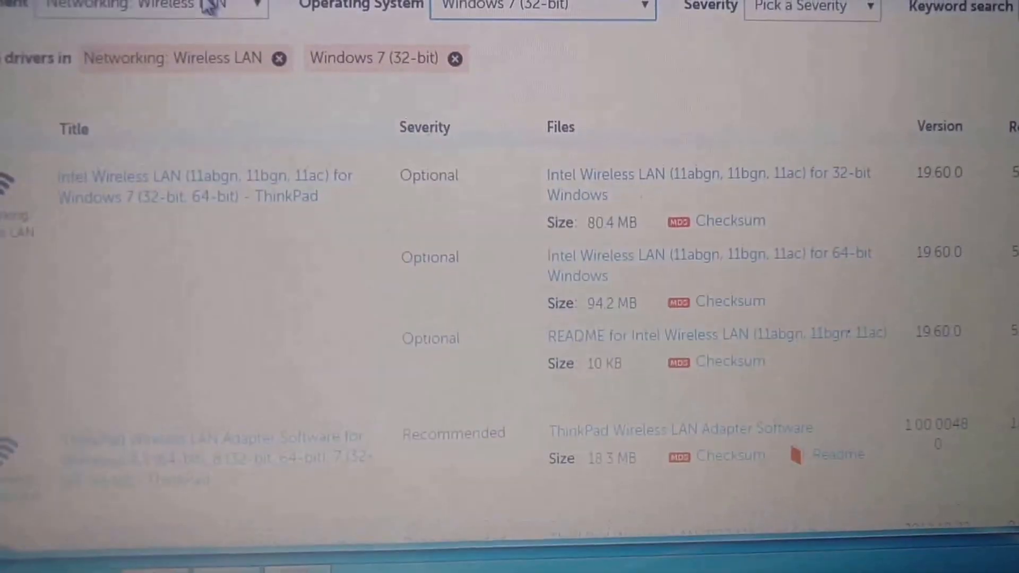